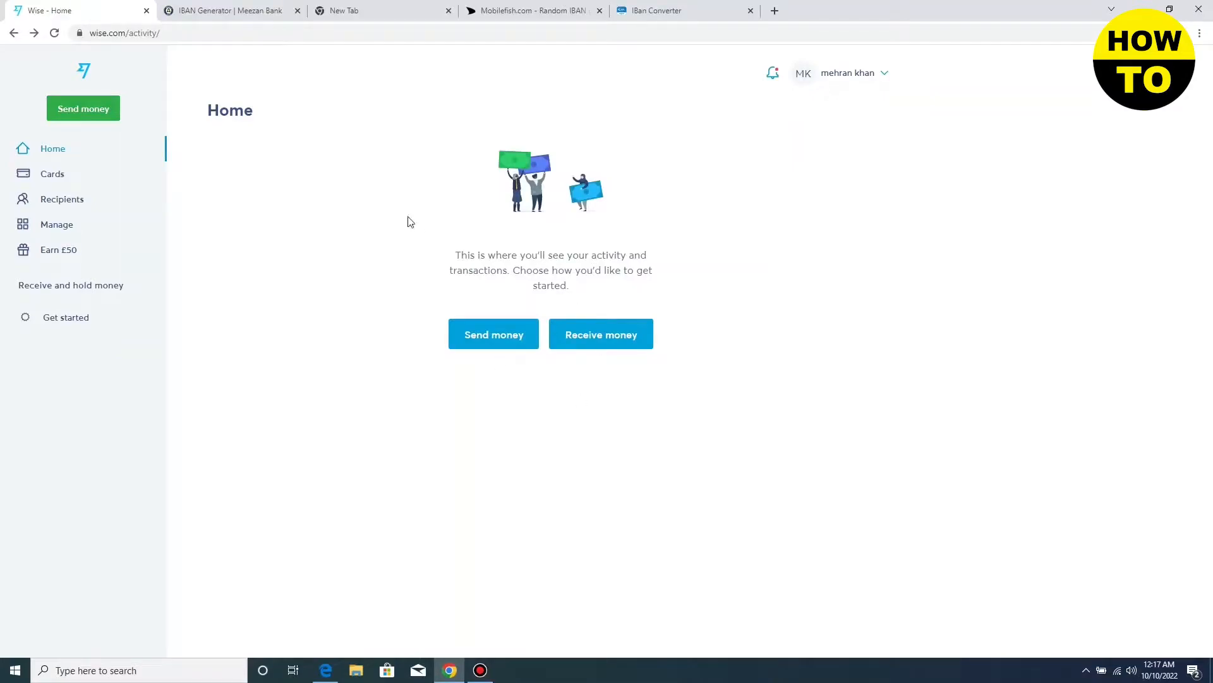
pyautogui.moveTo(315, 222)
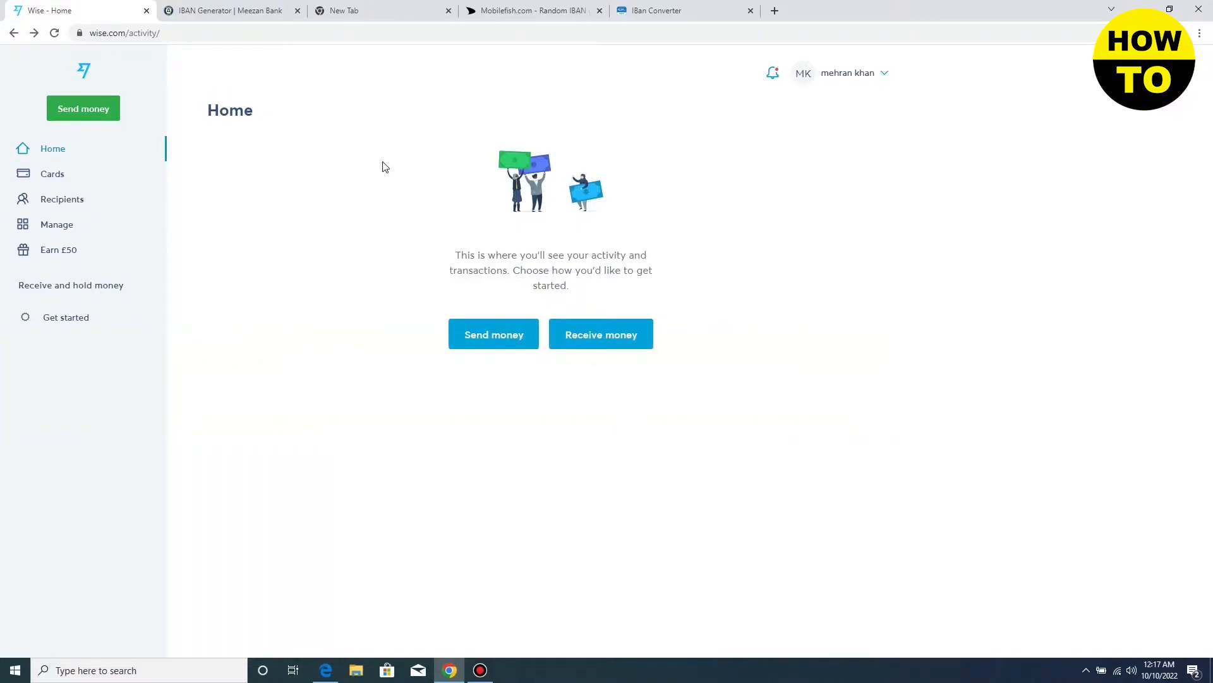
# Step: Go to the Recipients page from the left sidebar, which shows no saved recipients
pyautogui.click(62, 199)
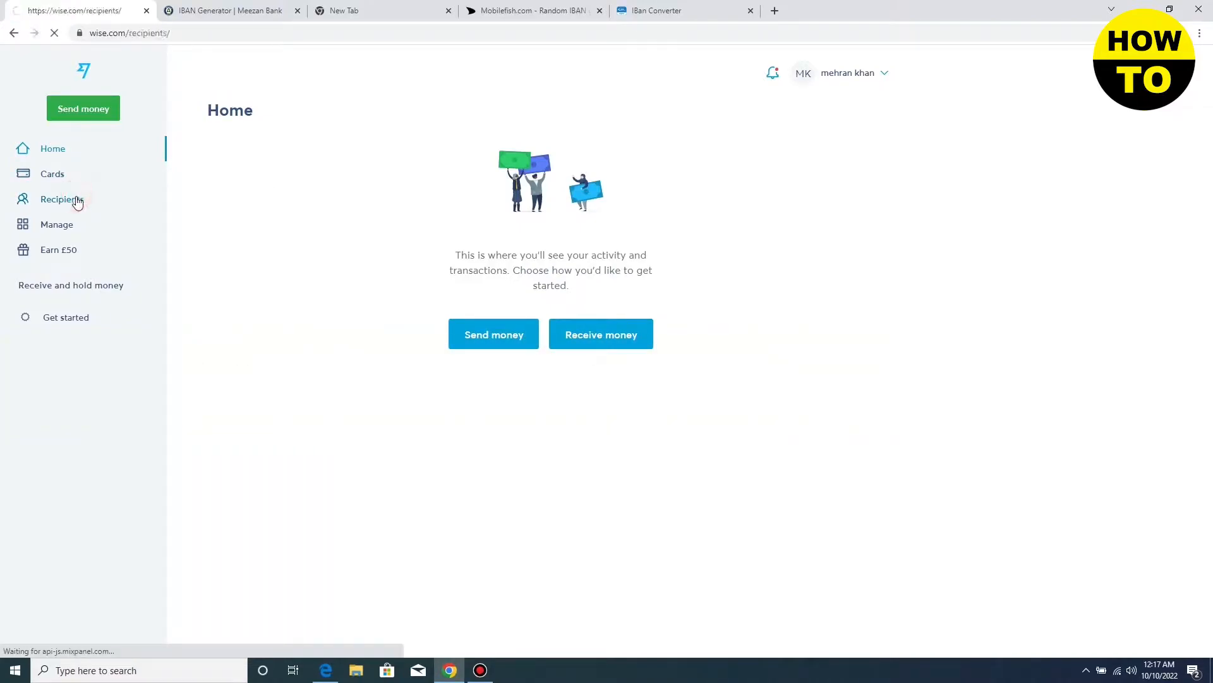
pyautogui.click(59, 199)
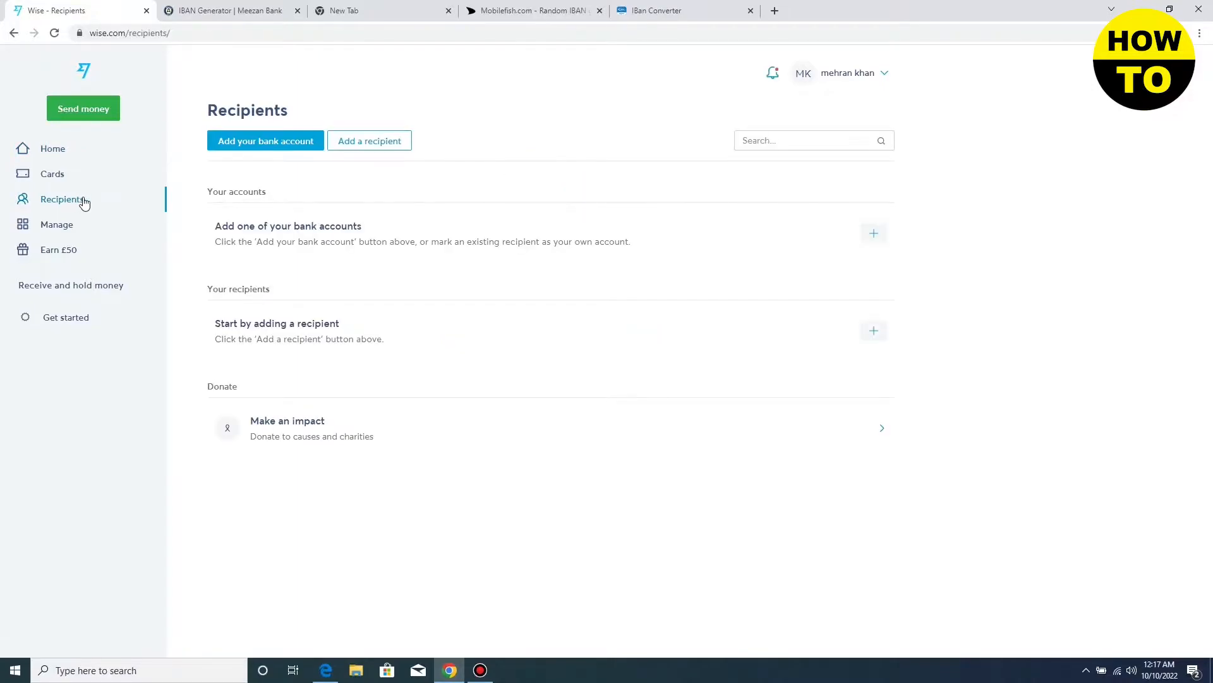
pyautogui.moveTo(380, 156)
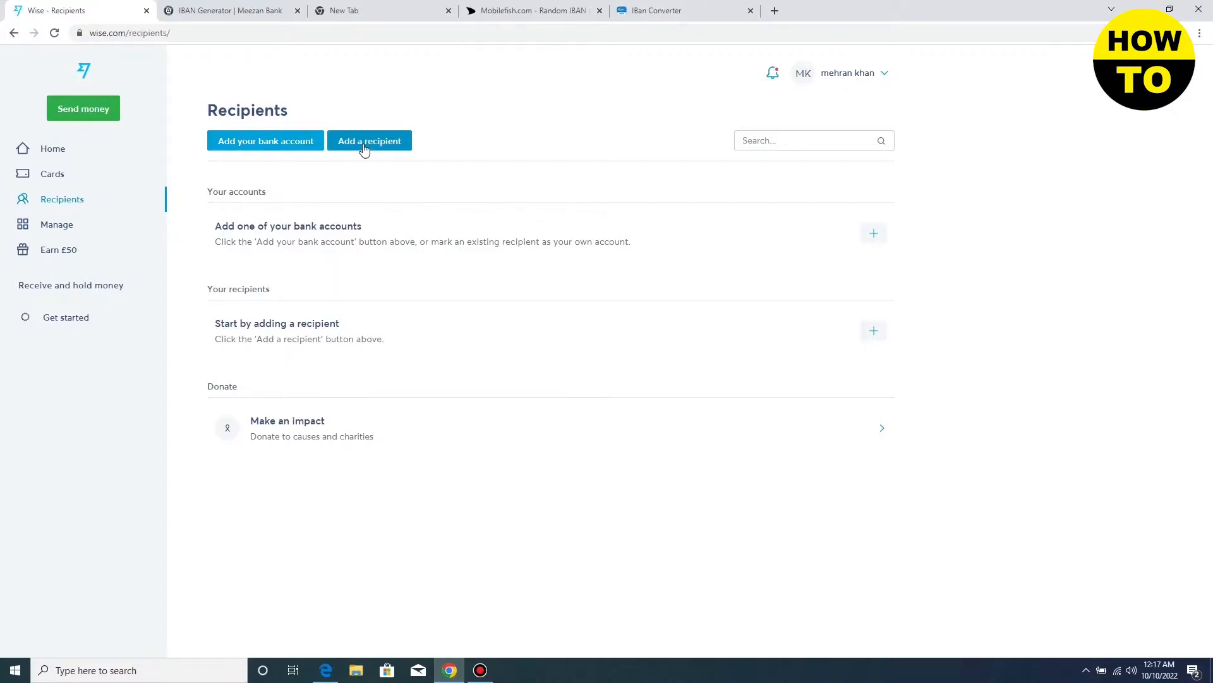
# Step: Start adding a recipient and set the currency to PKR Pakistani rupee
pyautogui.click(369, 141)
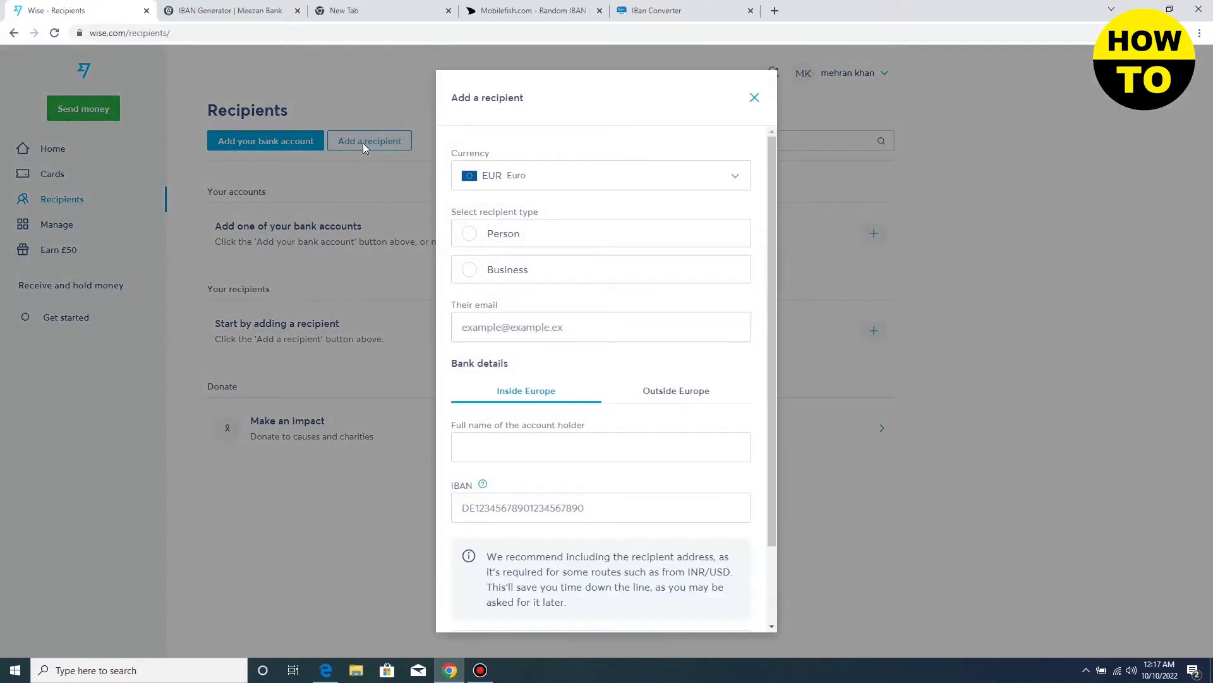
pyautogui.click(601, 175)
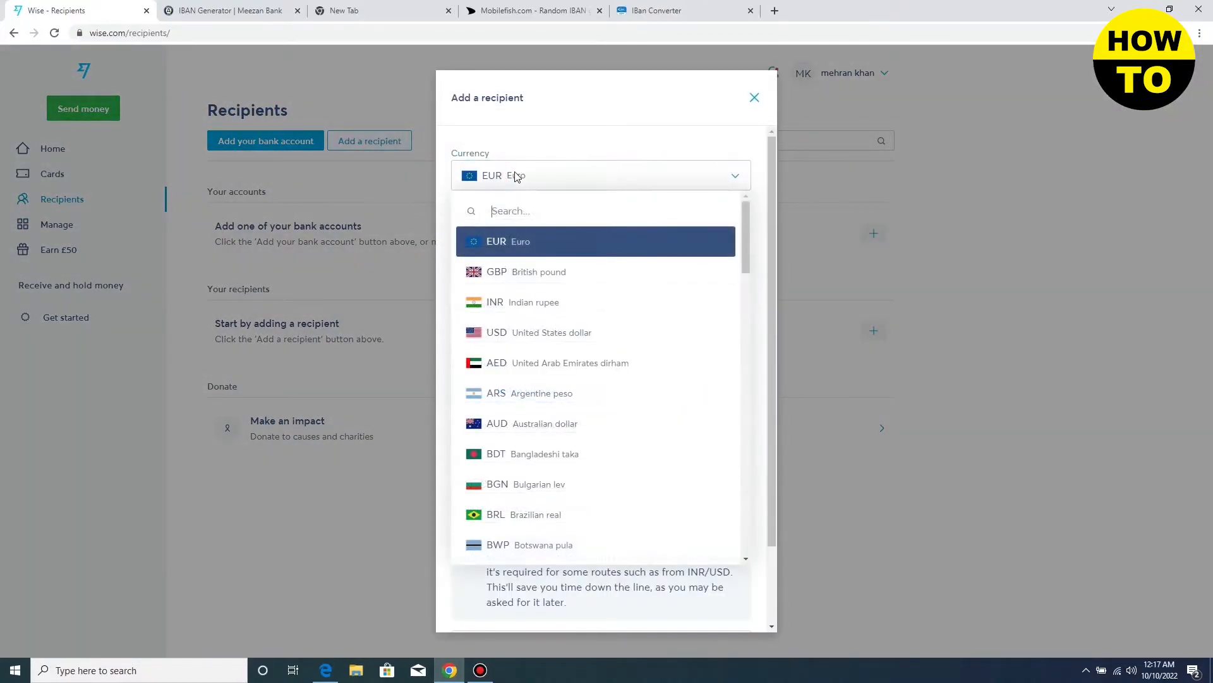
pyautogui.write('pak')
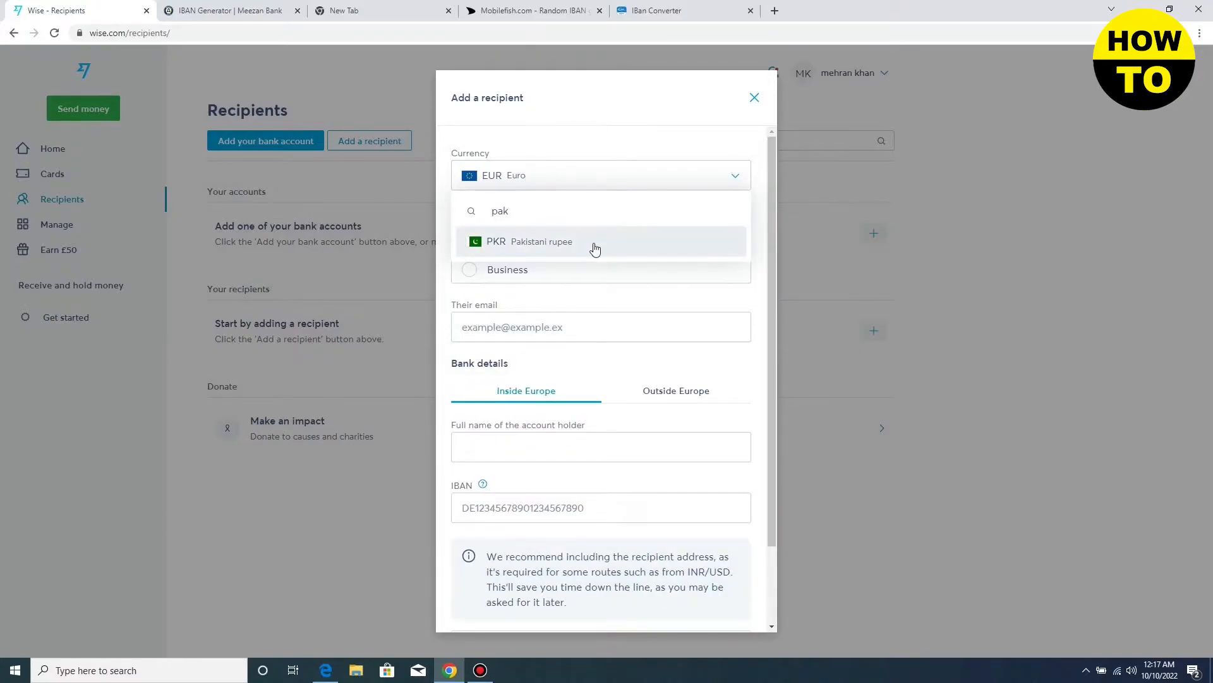
pyautogui.click(542, 241)
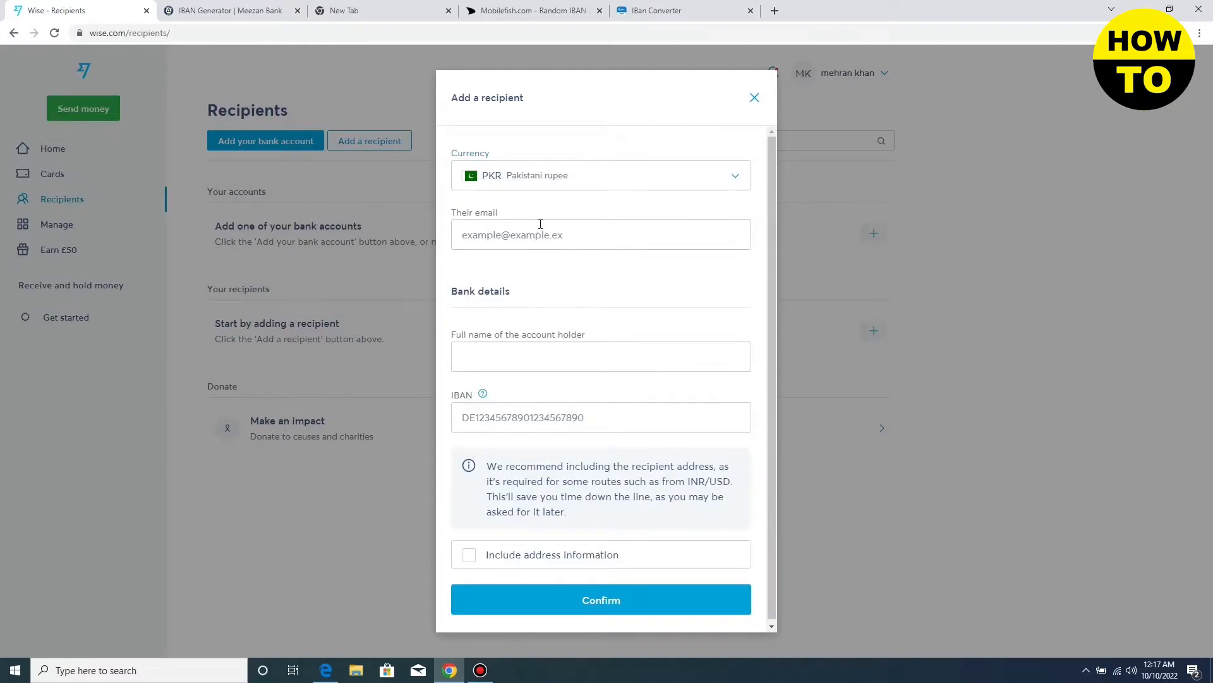
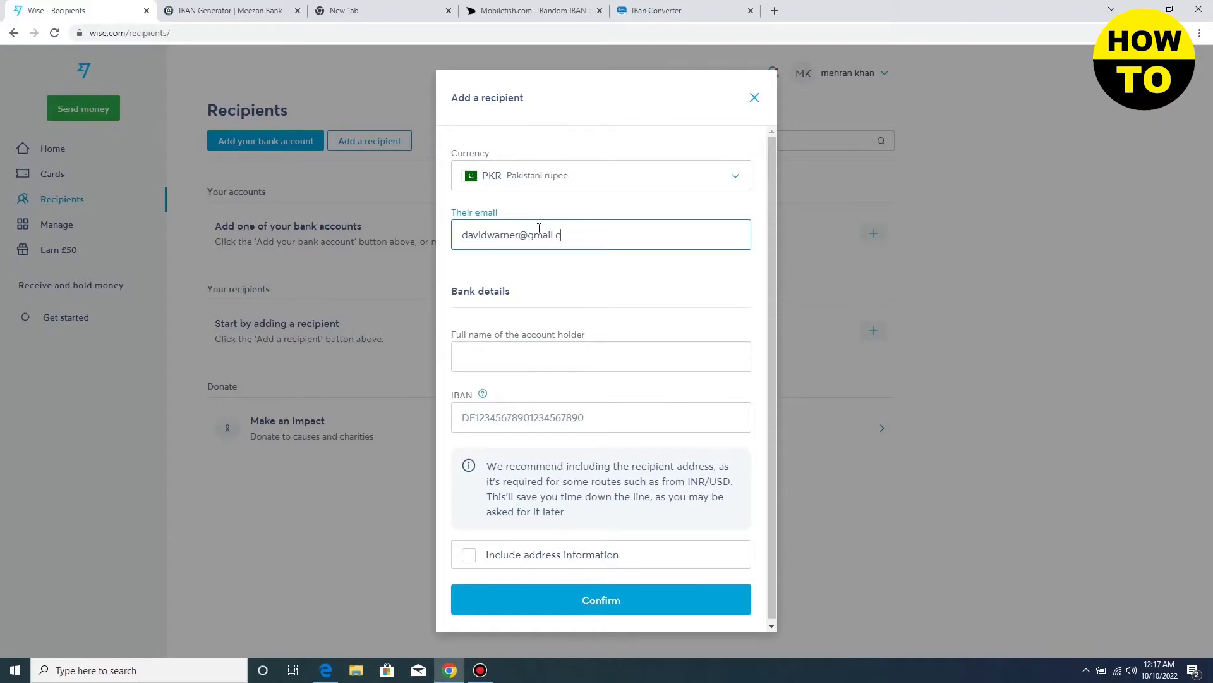
pyautogui.click(574, 355)
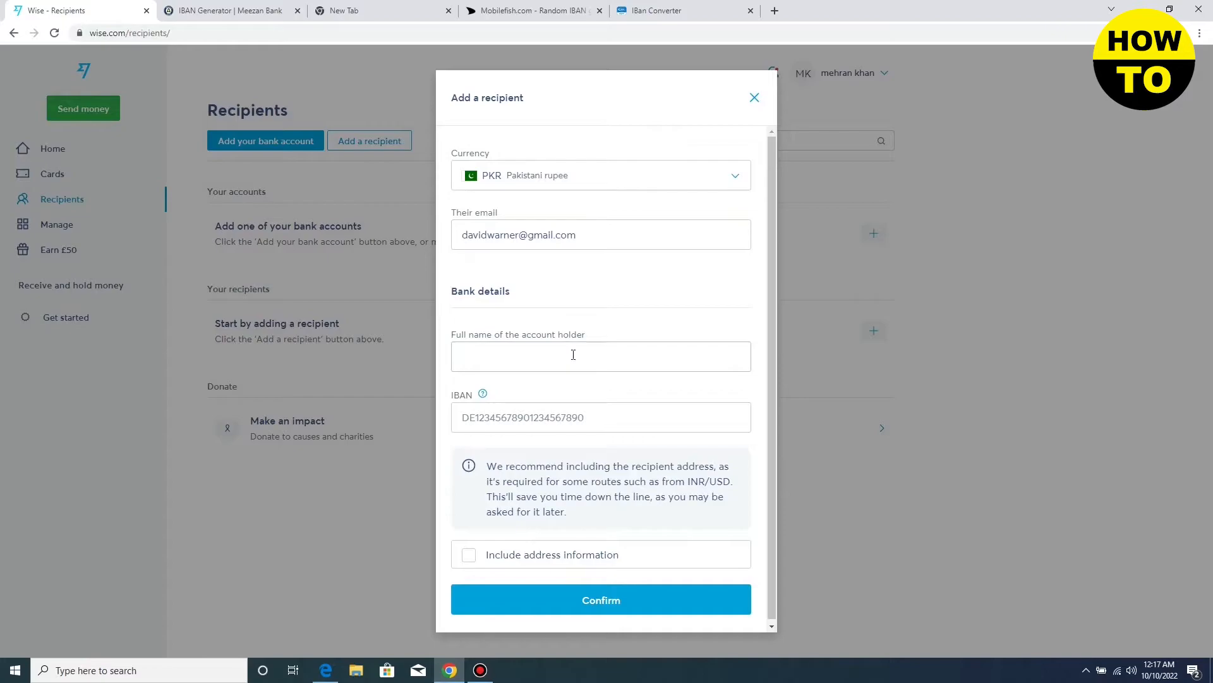
pyautogui.click(579, 369)
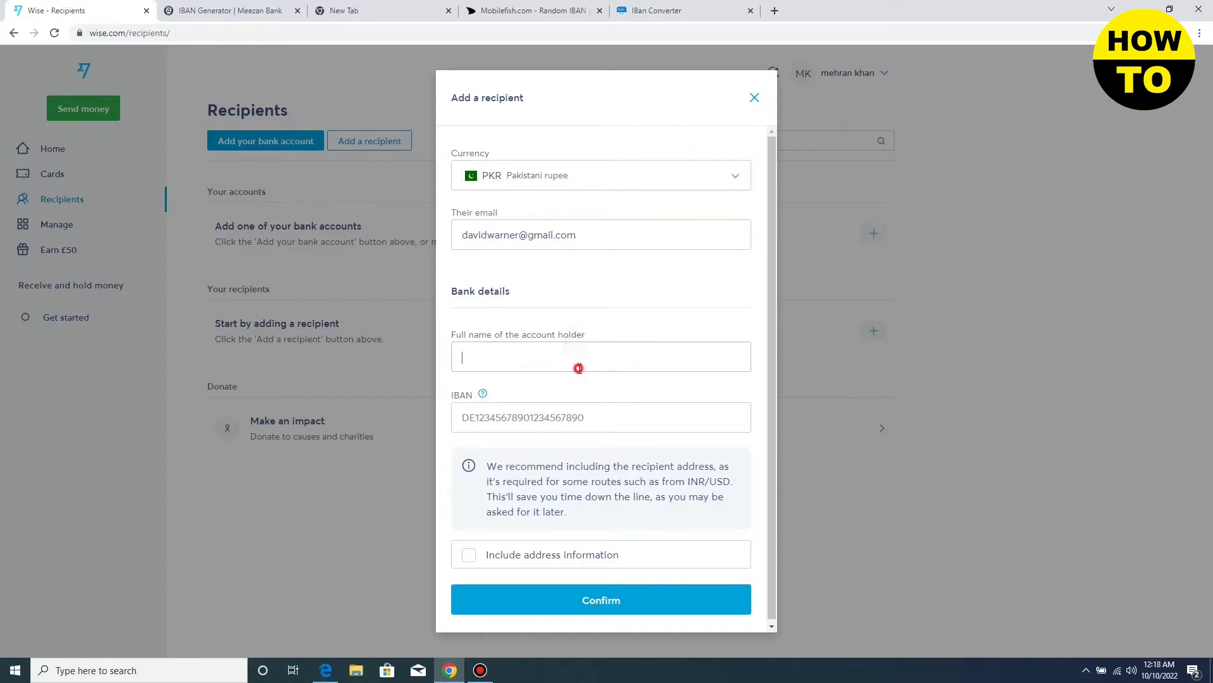
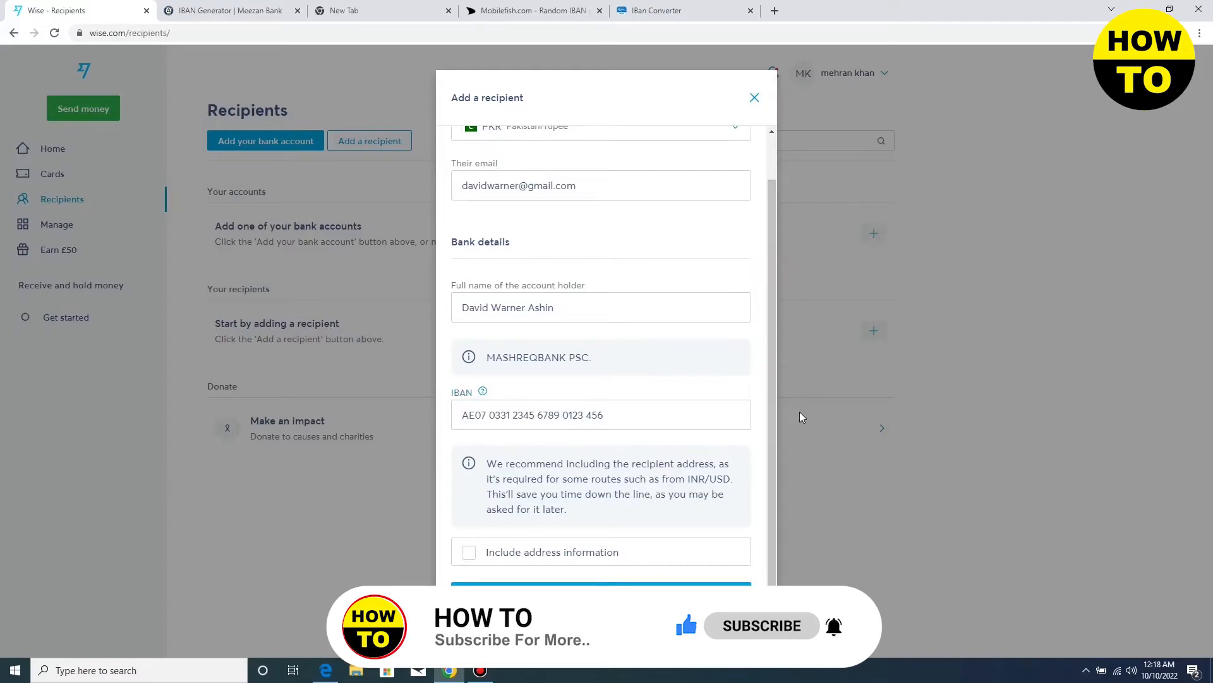
pyautogui.moveTo(457, 560)
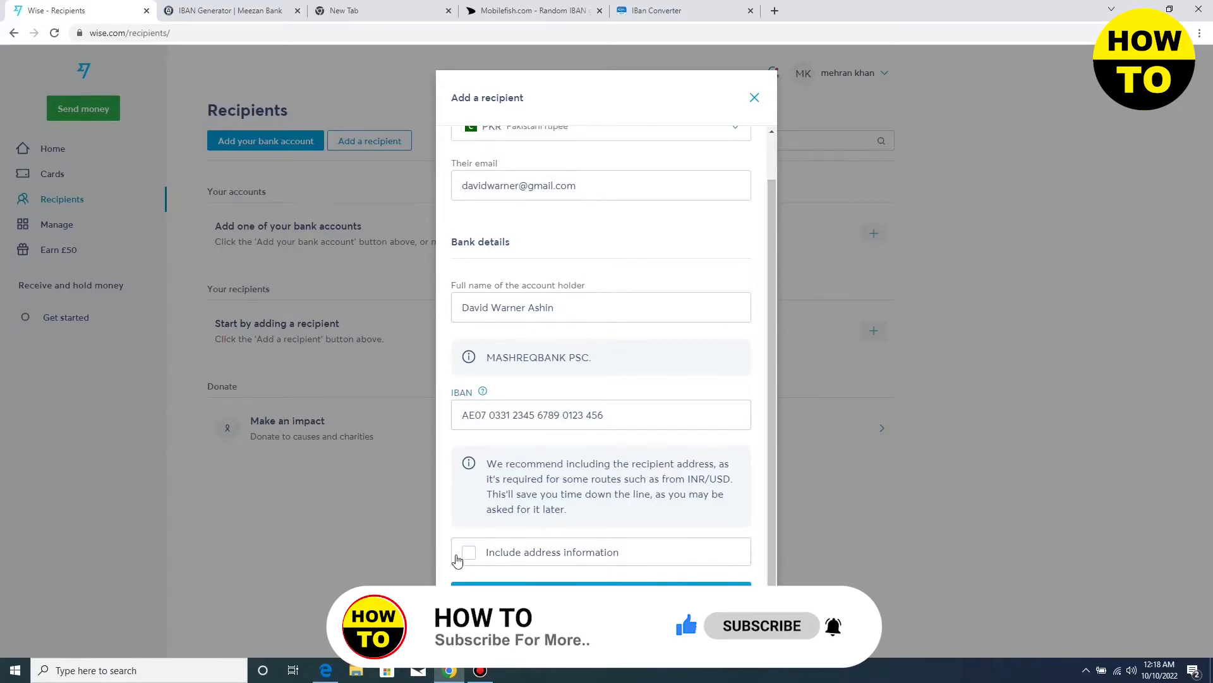
# Step: Include address information with country Pakistan and city Joharabad
pyautogui.click(468, 552)
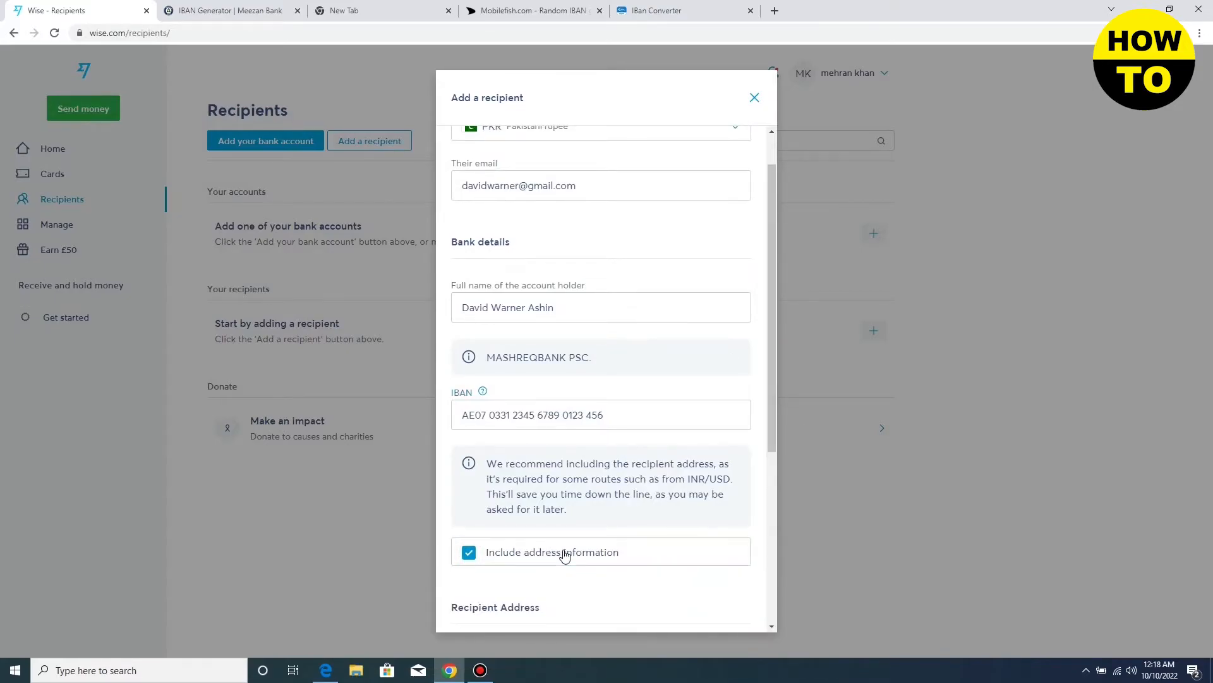
pyautogui.scroll(-3)
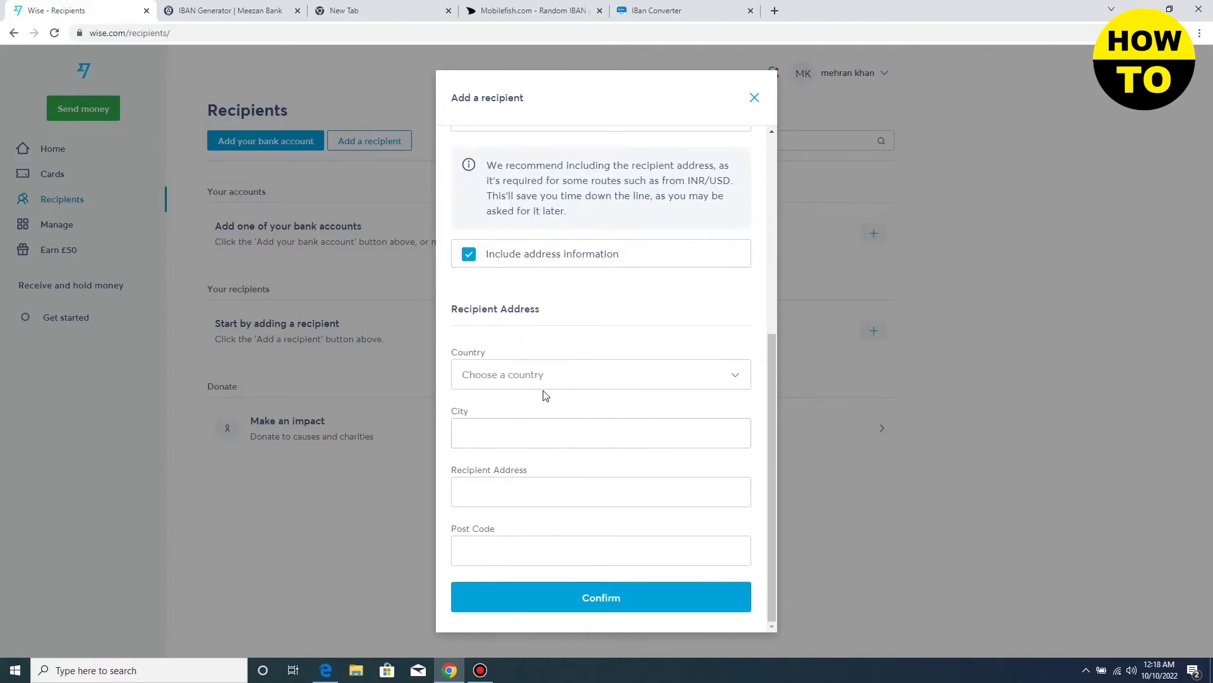
pyautogui.click(601, 374)
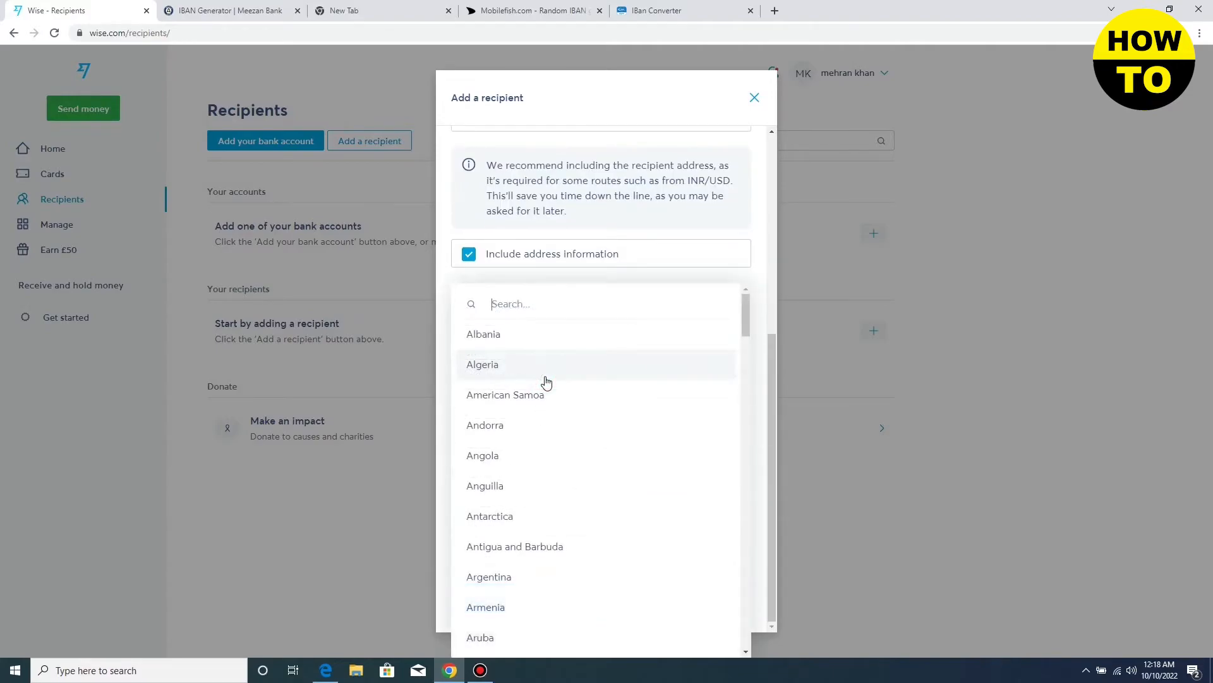
pyautogui.write('paki')
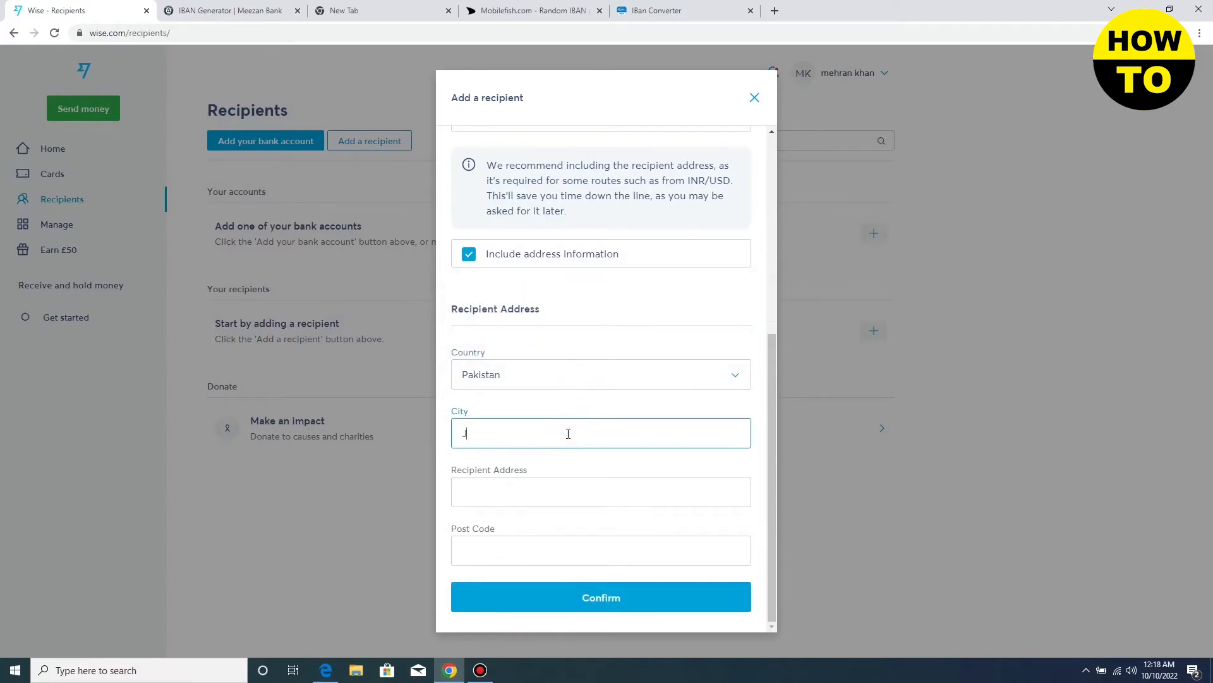
pyautogui.write('Joharabad')
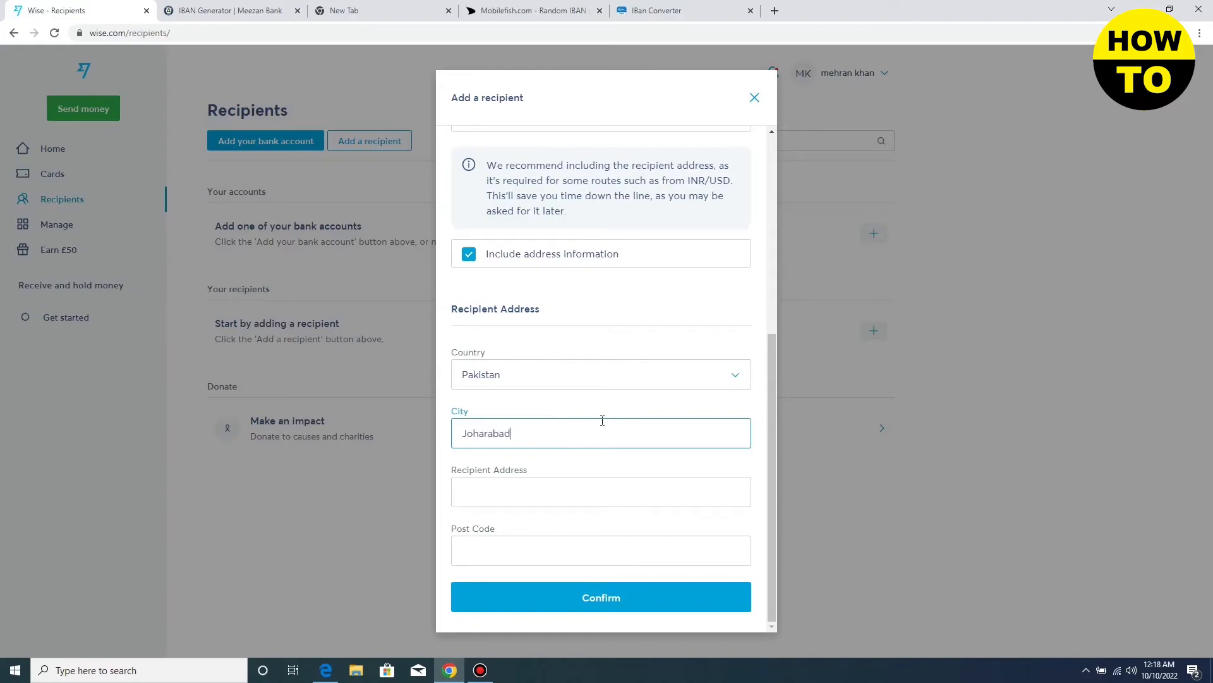
pyautogui.click(581, 491)
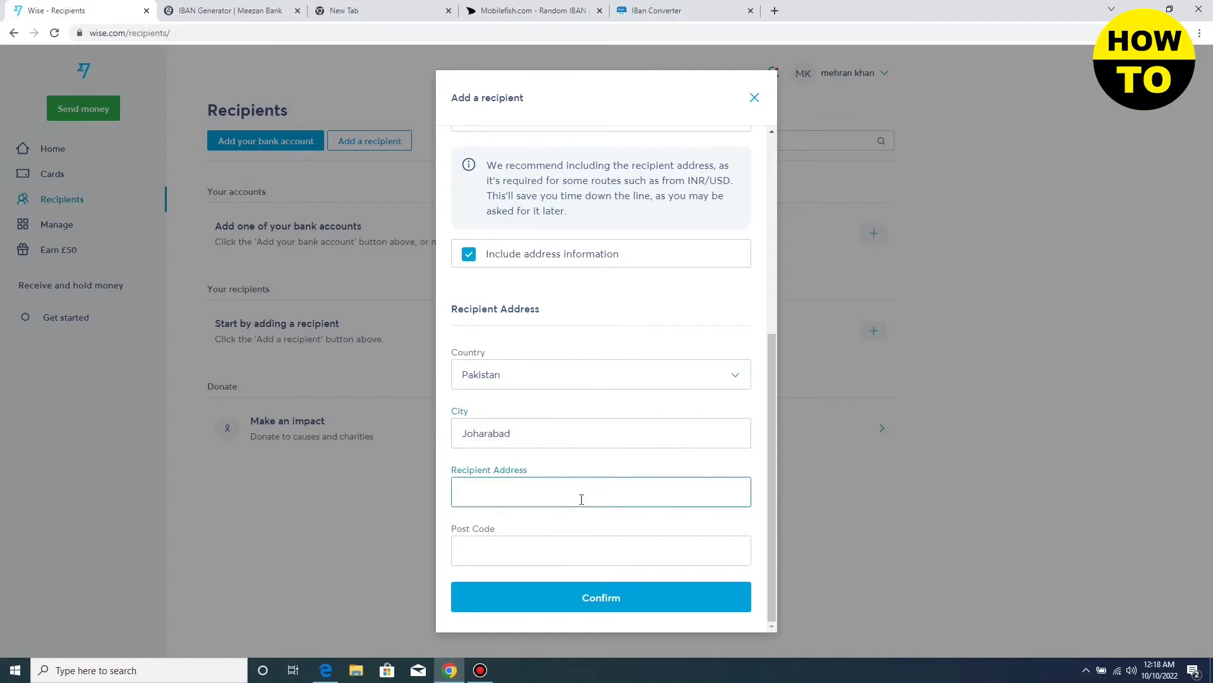
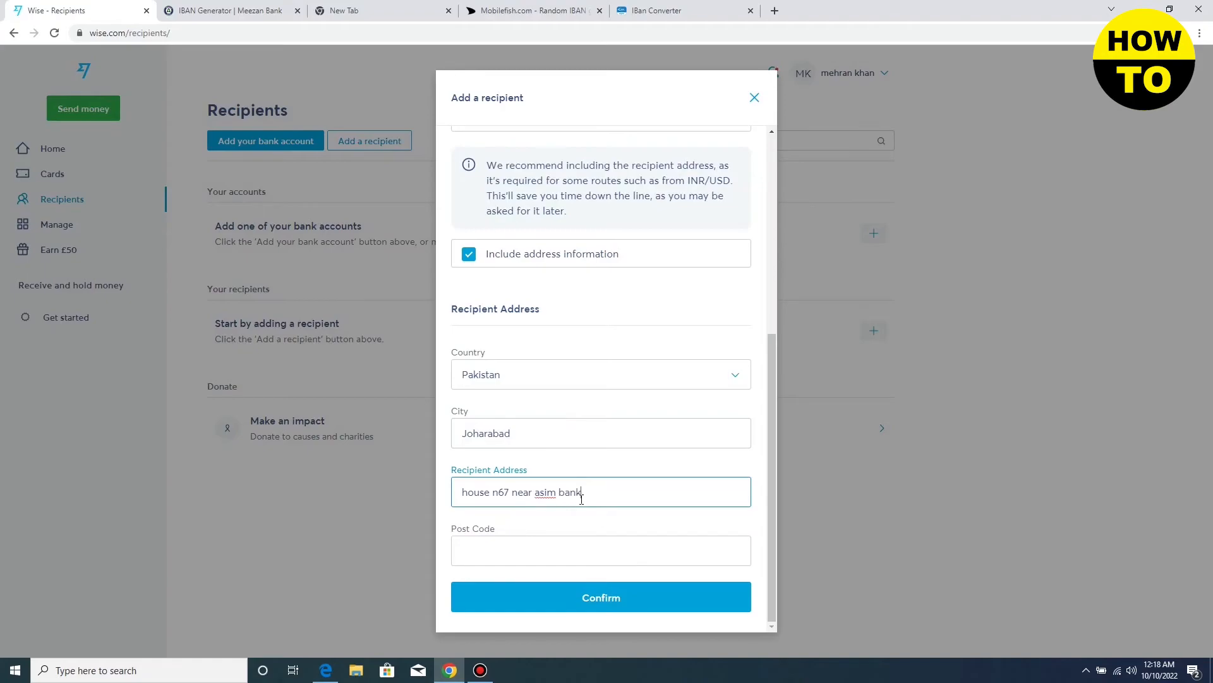
# Step: Set the post code to 0921 and confirm the new recipient
pyautogui.click(583, 563)
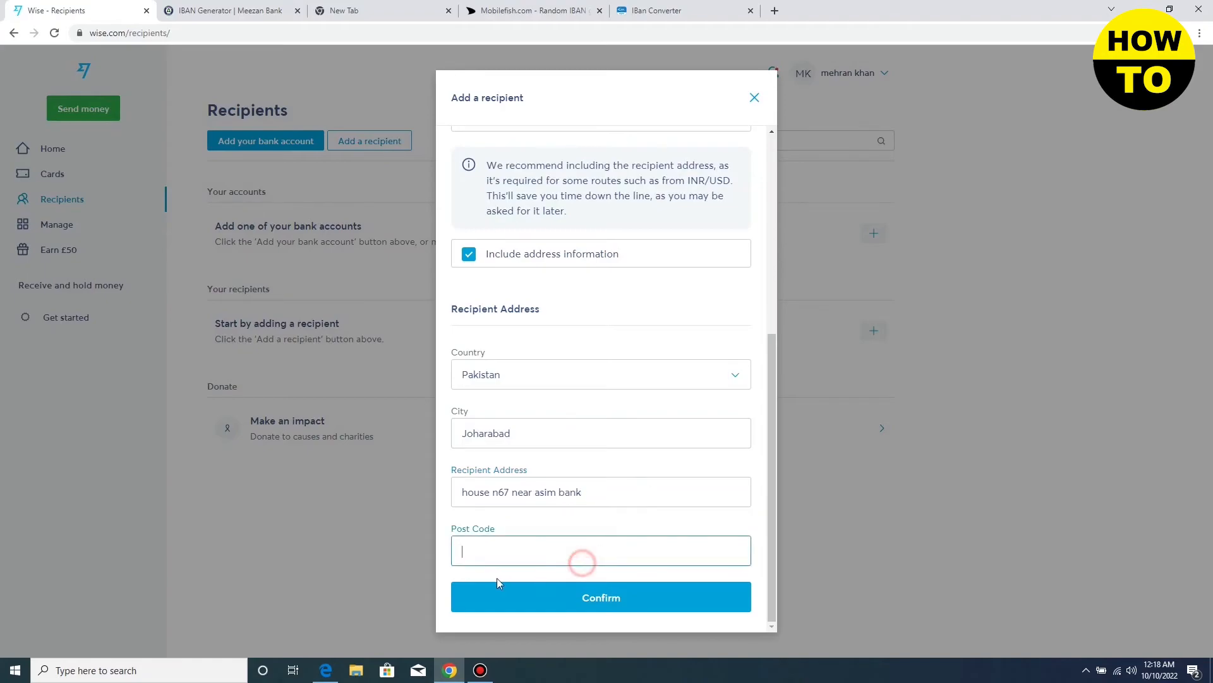
pyautogui.moveTo(579, 594)
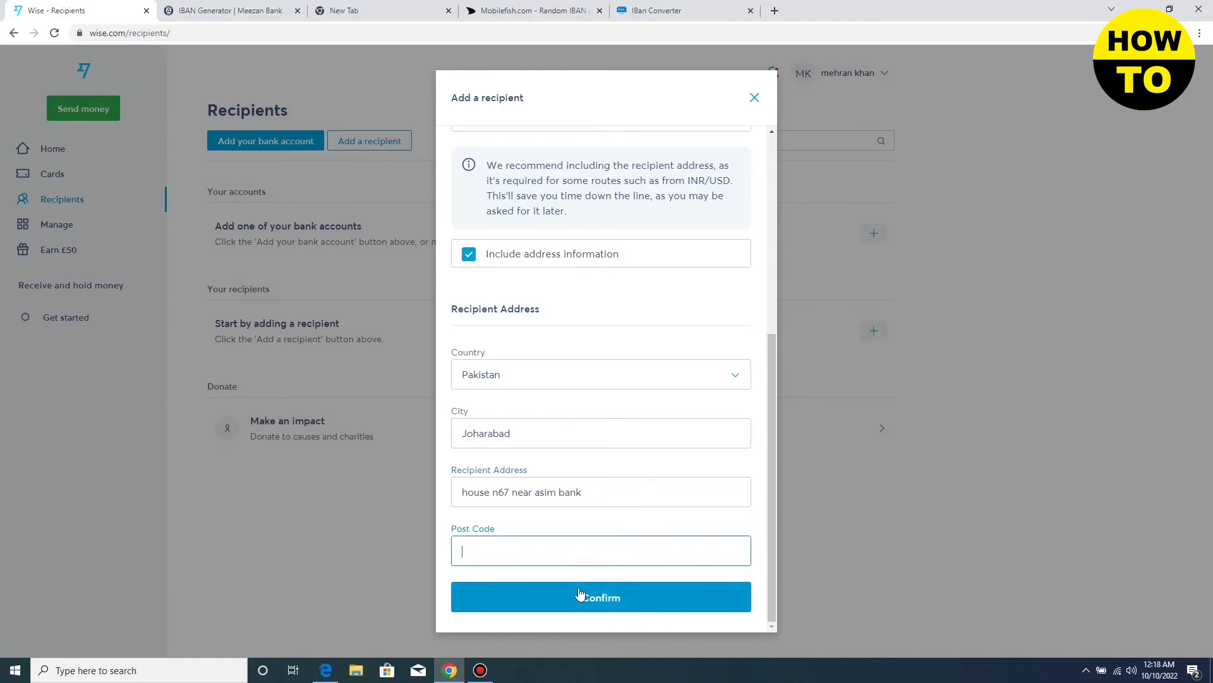
pyautogui.write('0921')
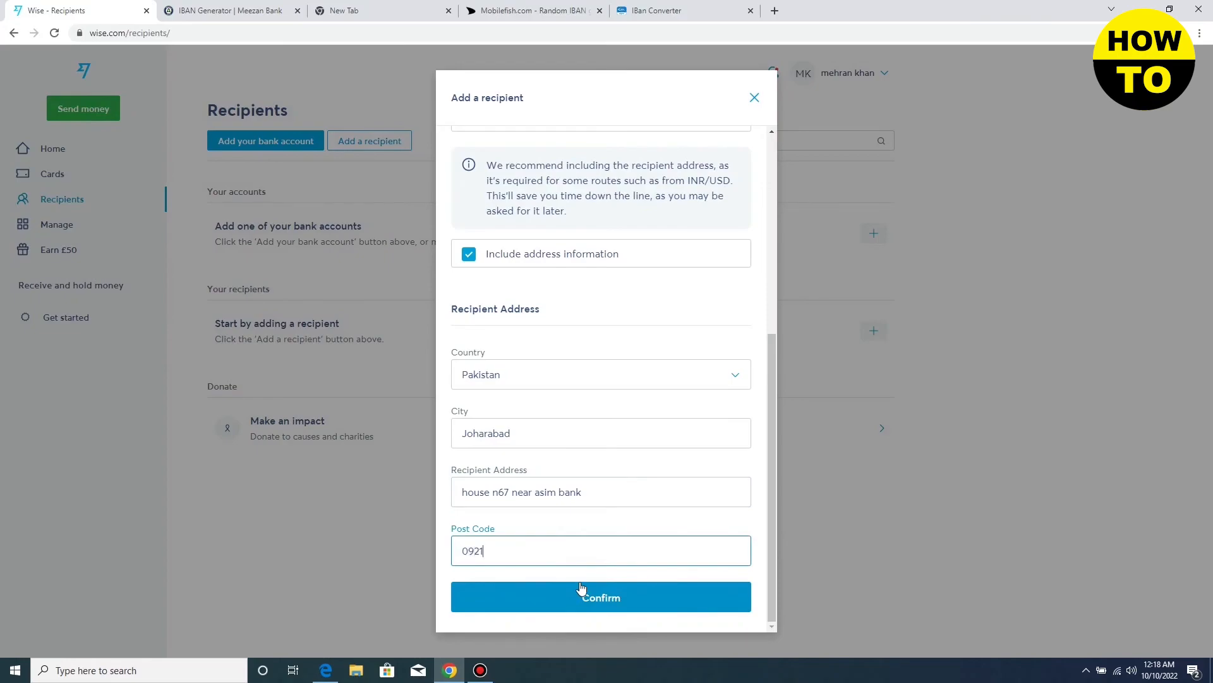
pyautogui.click(601, 597)
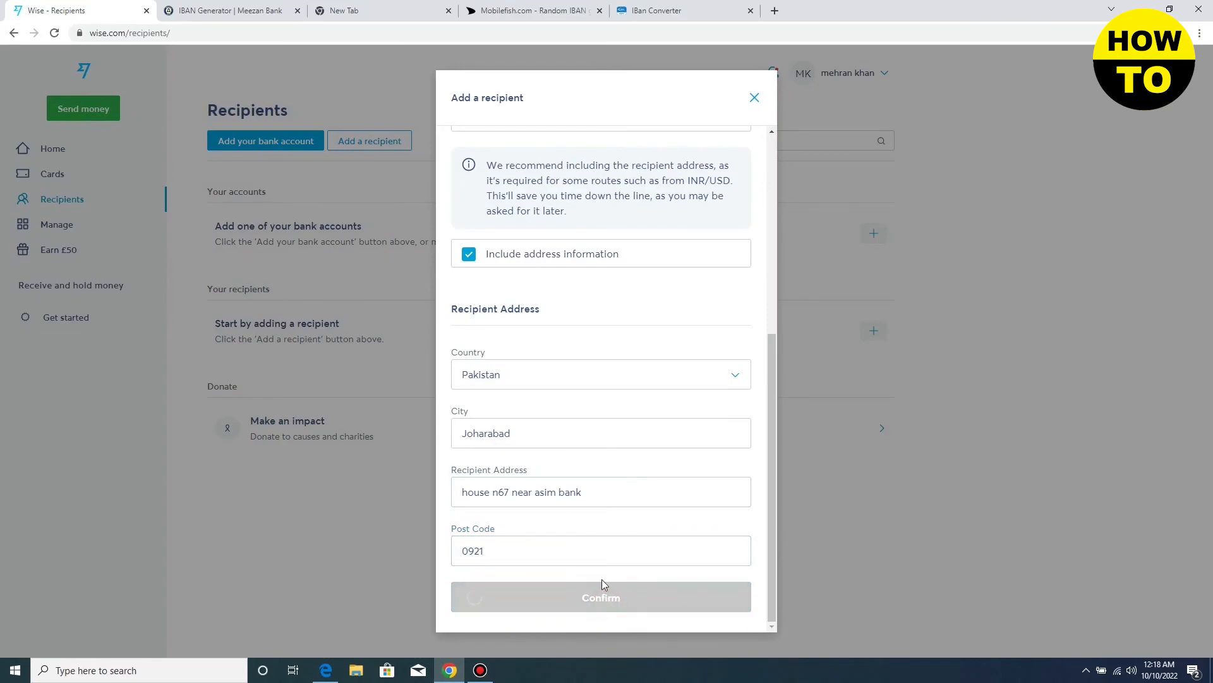